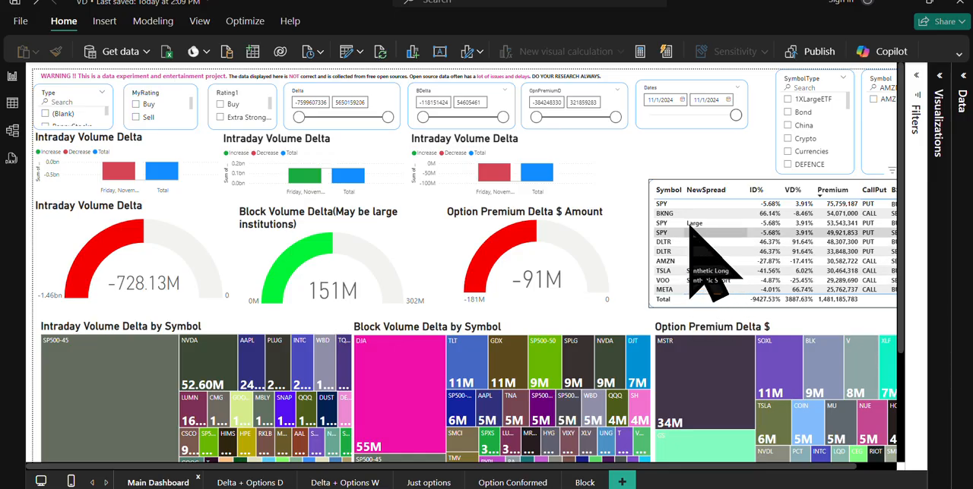
Step: Load the TSLA option chain and build the 17 Jan 25 200 call/put synthetic long order
scroll(down, 3)
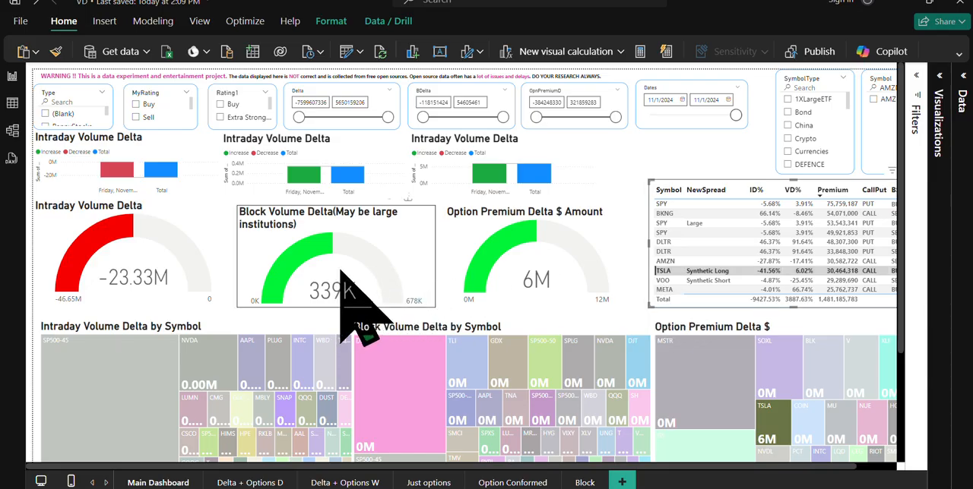
mouse_move(509, 259)
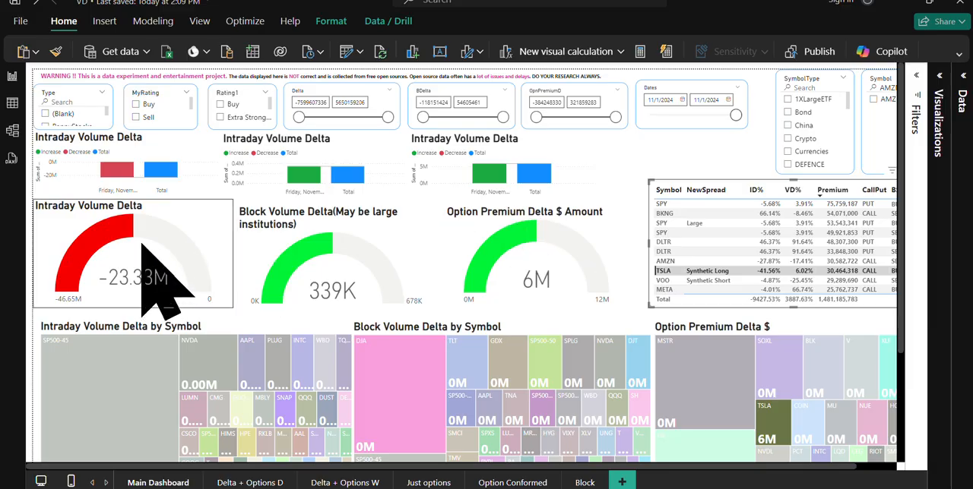
mouse_move(196, 296)
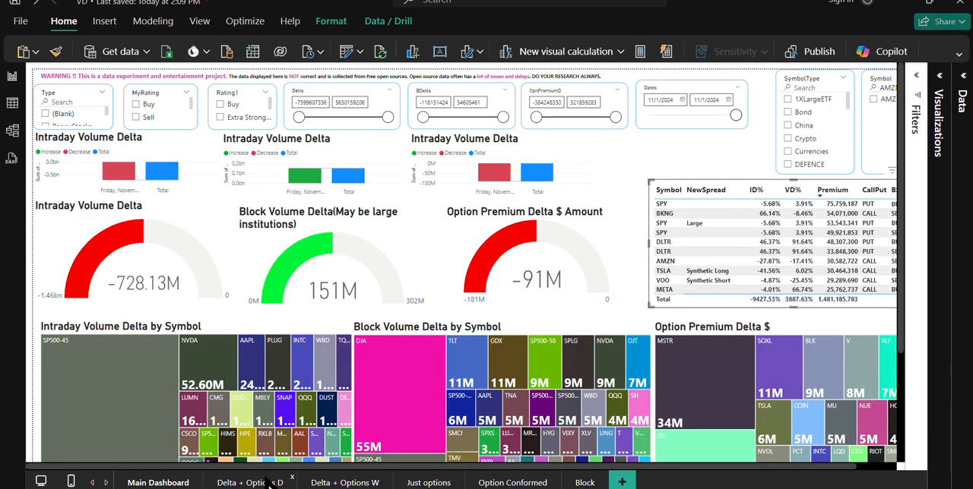
click(249, 483)
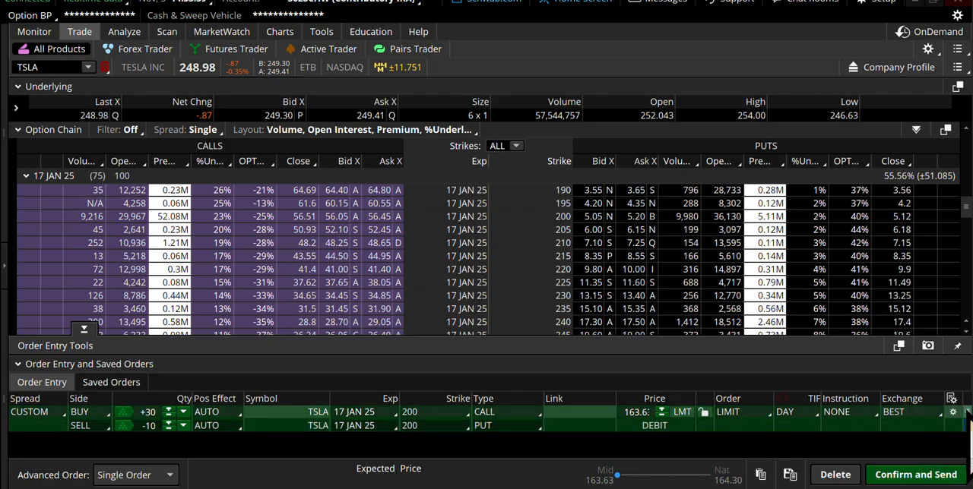
Step: Switch to the Analyze Risk Profile view showing the TSLA 200-strike P/L curve
click(119, 30)
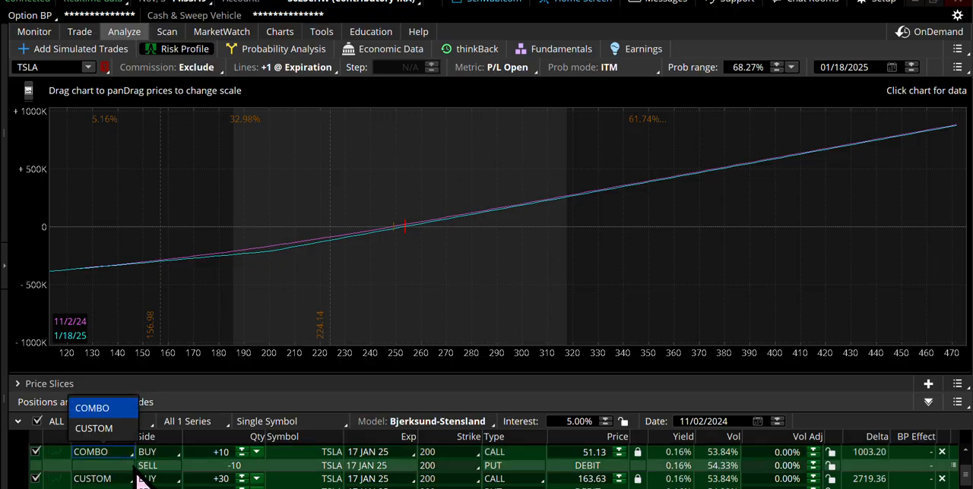
mouse_move(136, 456)
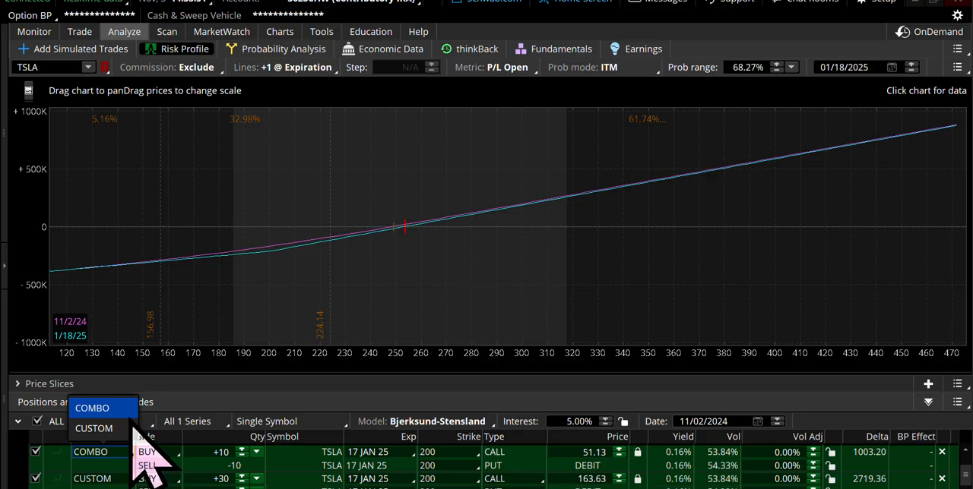